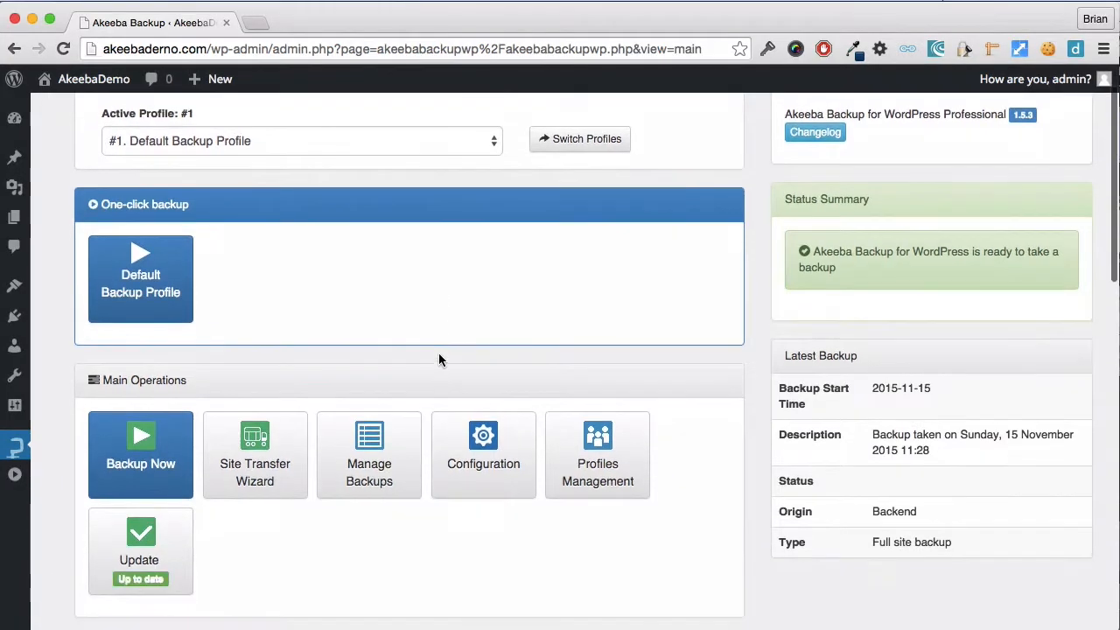
# Reach the Database Tables Exclusion page for the main database and review its table list
pyautogui.scroll(-3)
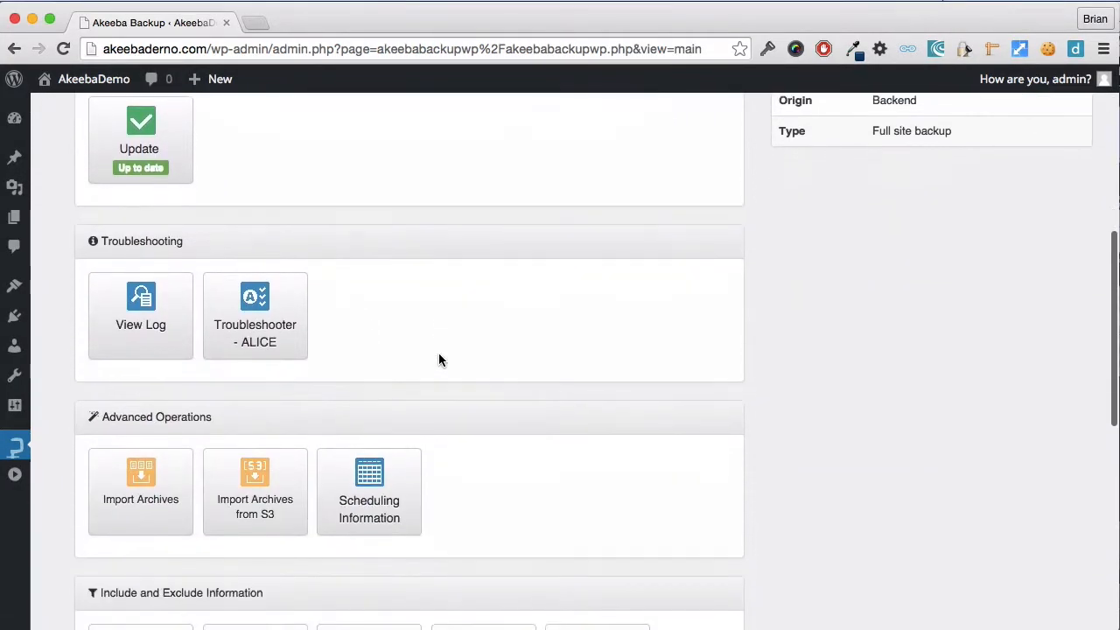
pyautogui.scroll(-3)
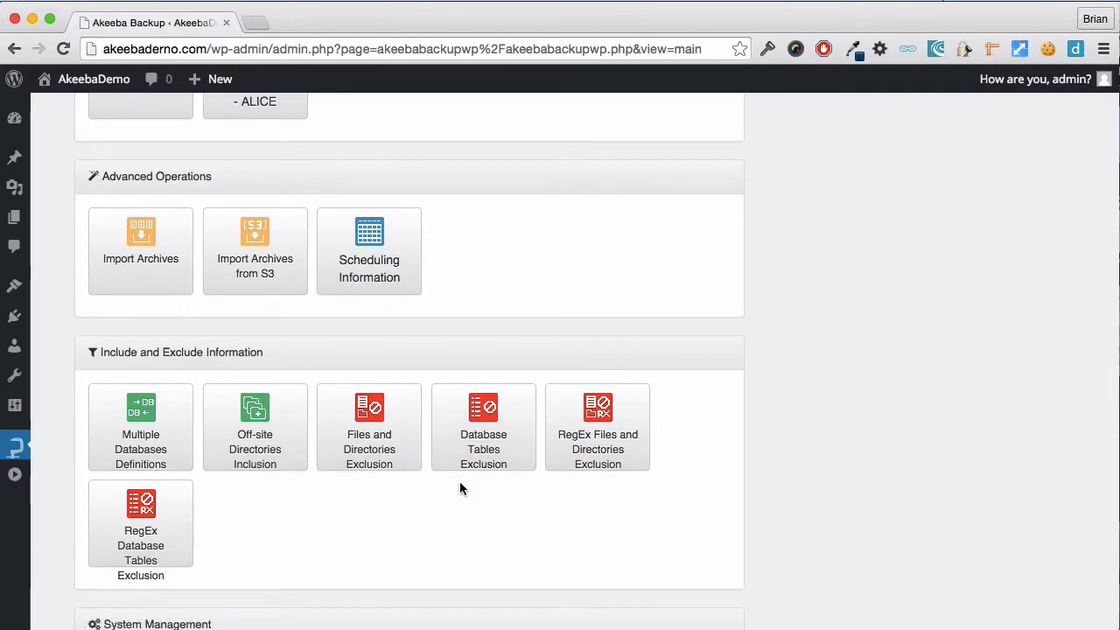
pyautogui.click(483, 427)
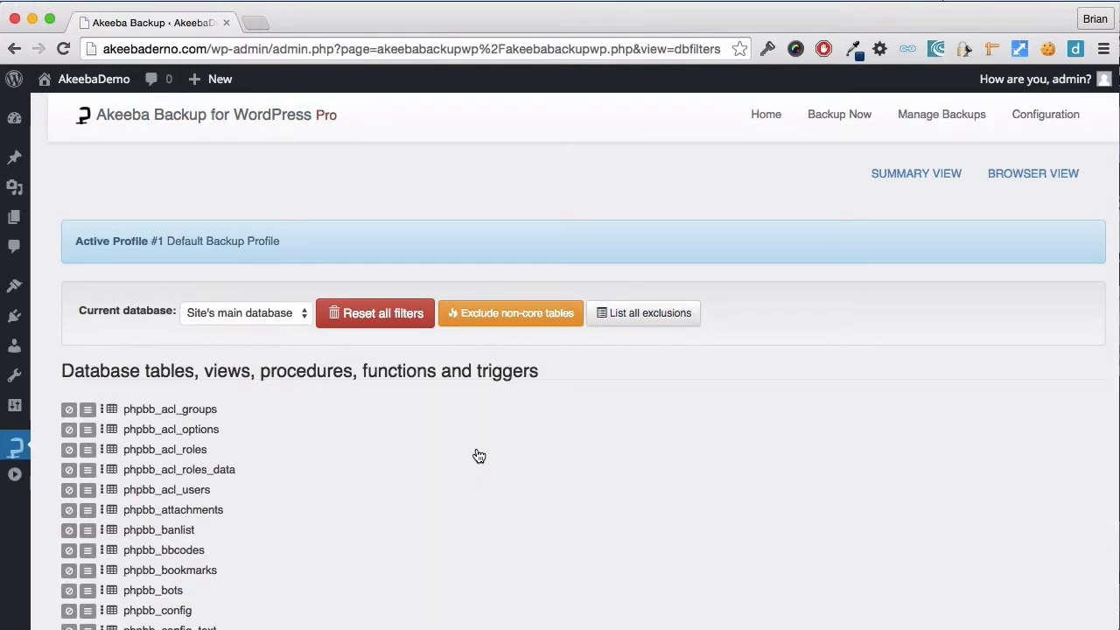
pyautogui.scroll(-3)
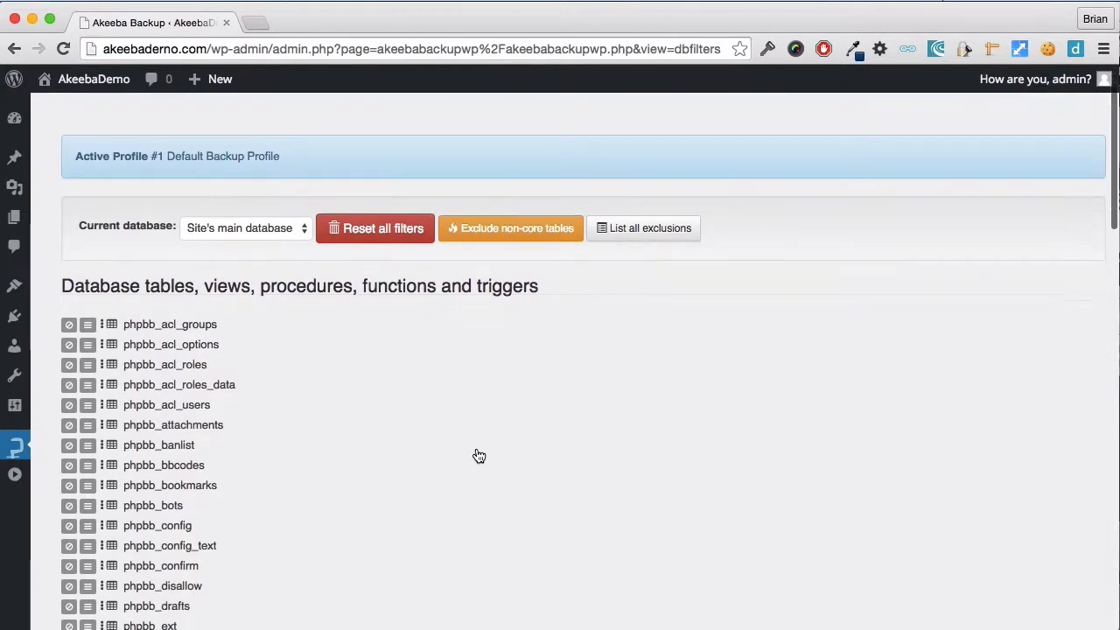
pyautogui.scroll(-3)
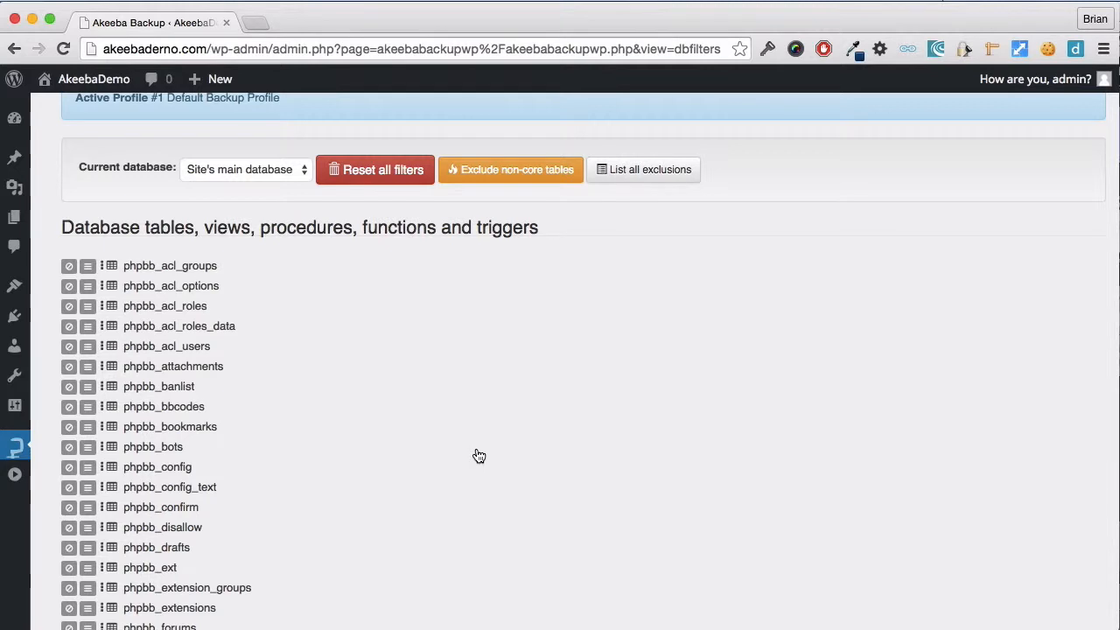
pyautogui.moveTo(513, 189)
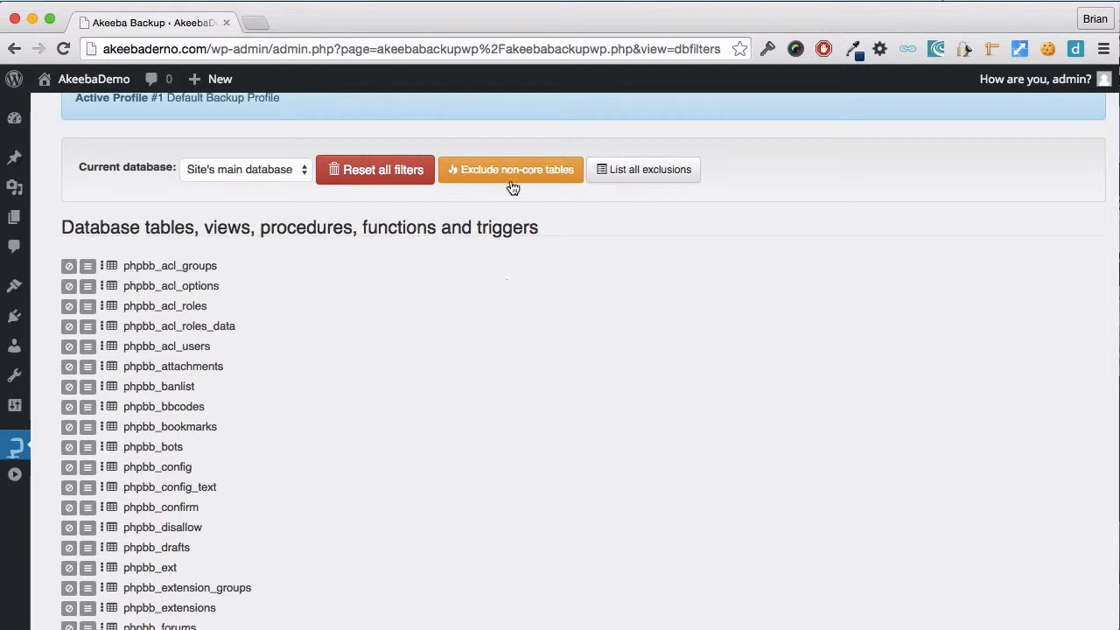
# Exclude all non-core phpbb tables from the backup via Exclude non-core tables
pyautogui.click(511, 168)
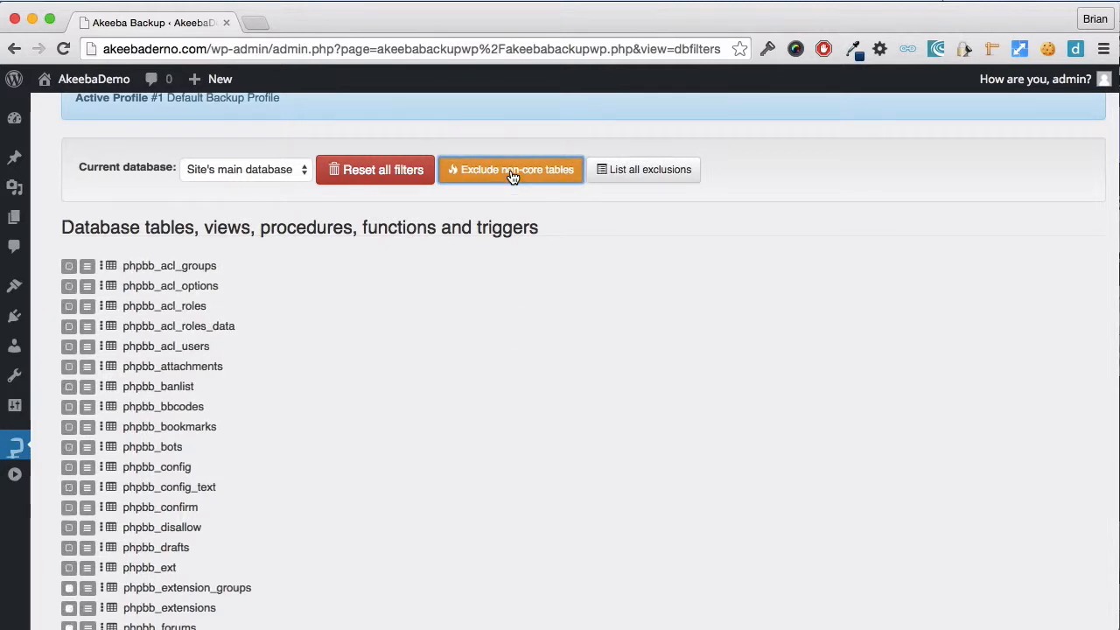
pyautogui.click(511, 170)
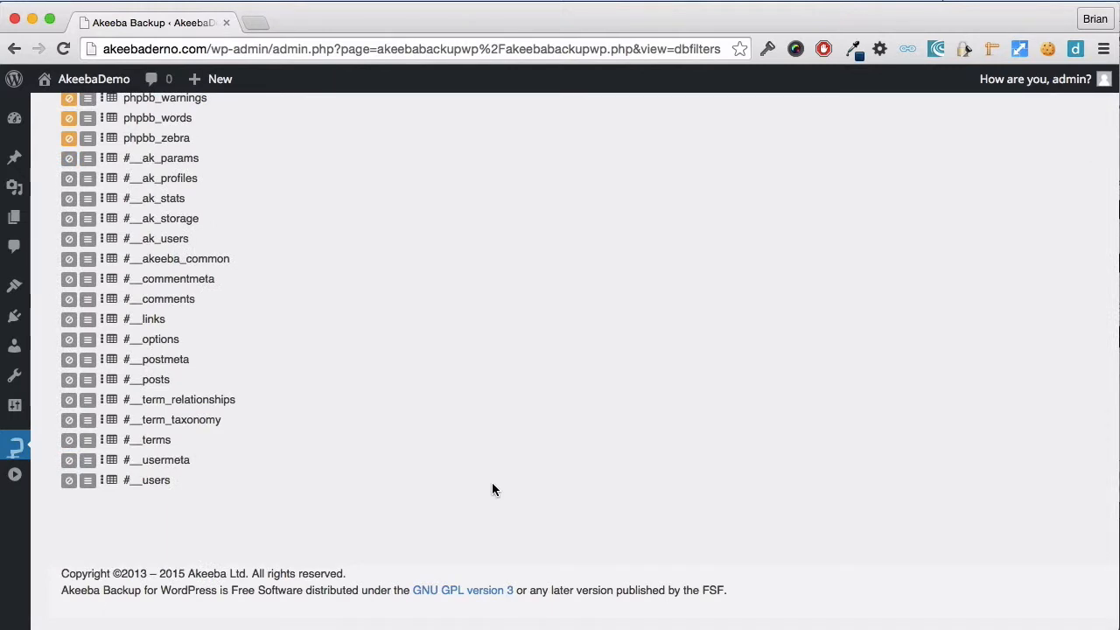
pyautogui.moveTo(339, 486)
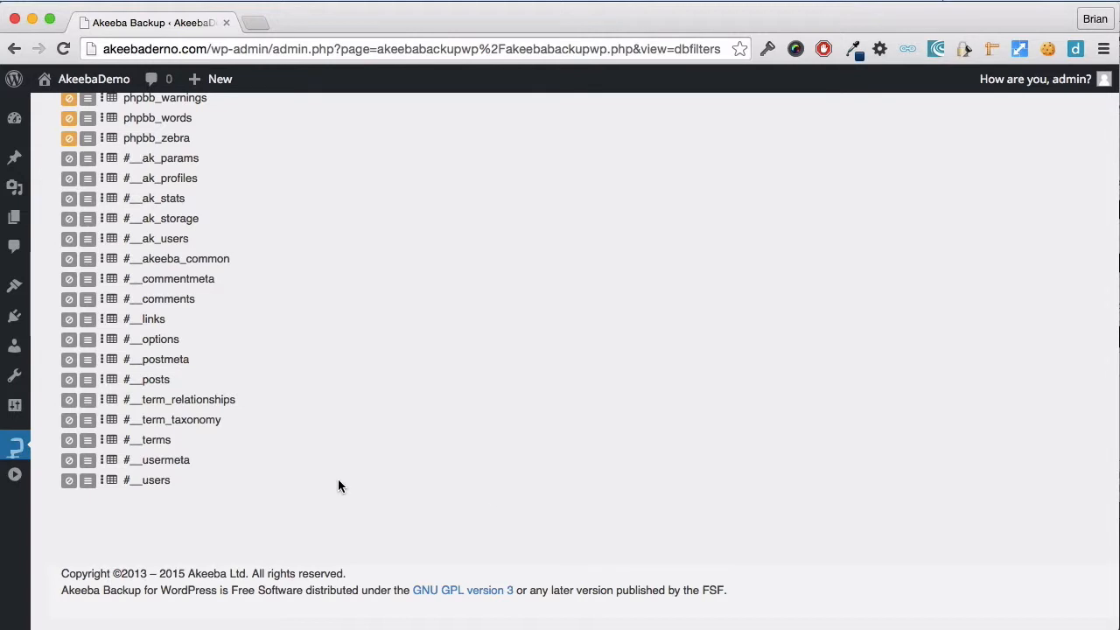
pyautogui.moveTo(338, 486)
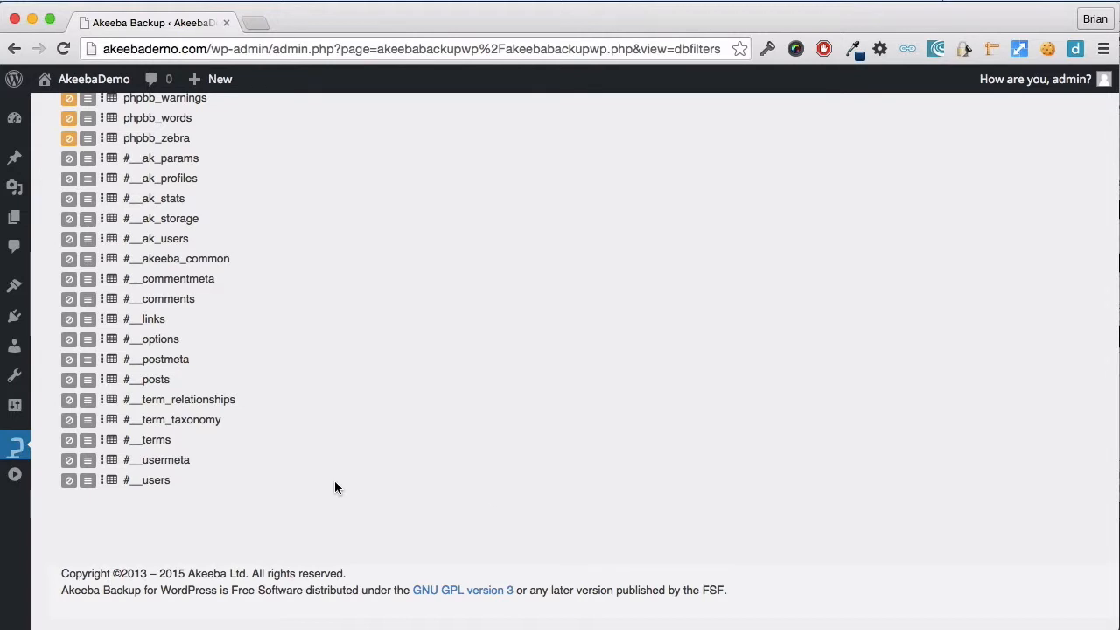
pyautogui.moveTo(70, 299)
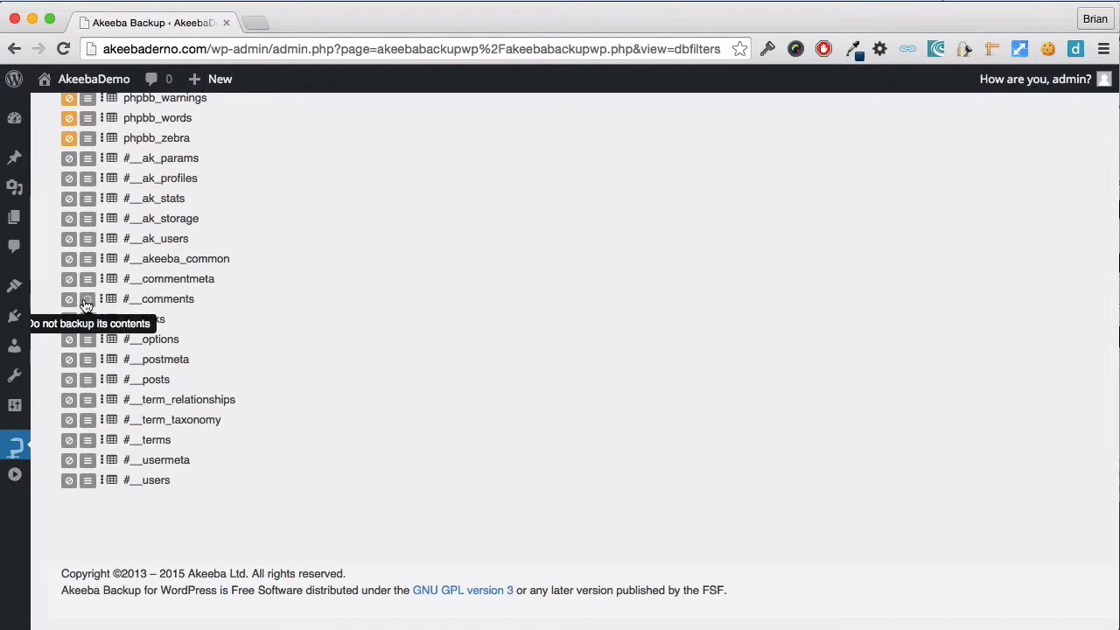
# Mark #__comments as 'Do not backup its contents' while keeping the table itself
pyautogui.click(88, 297)
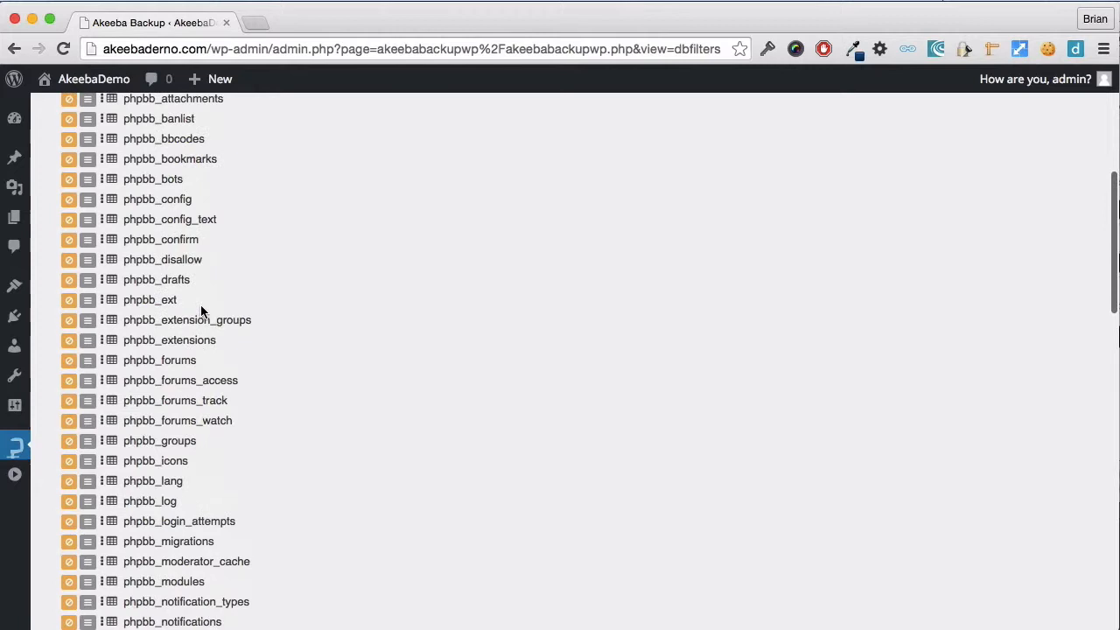
pyautogui.scroll(3)
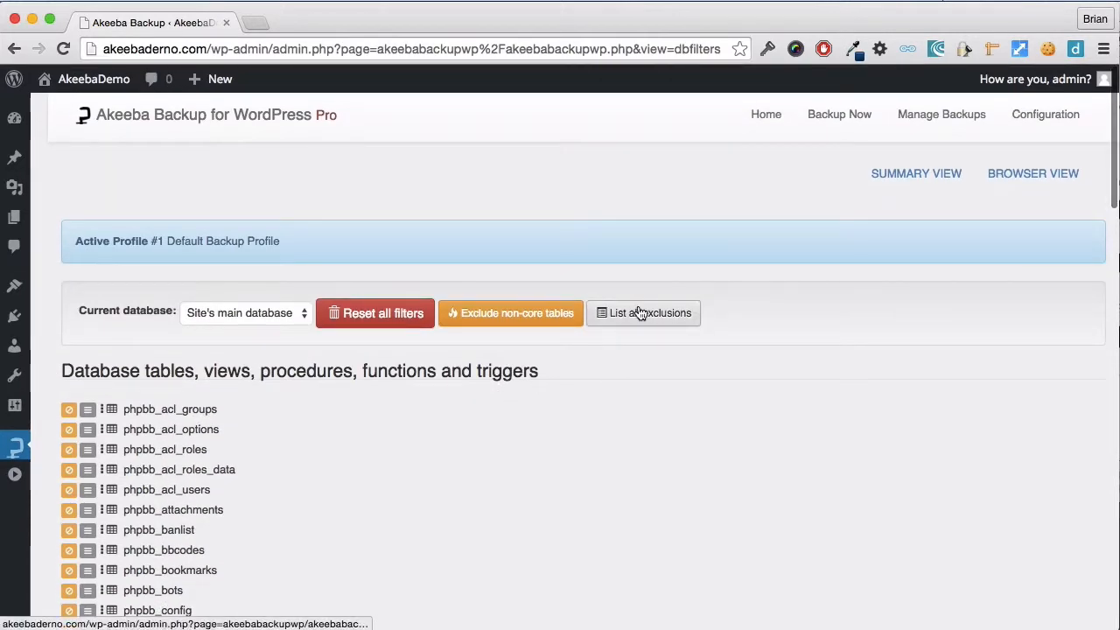
# View all database exclusions as a list showing the phpbb tables excluded and comments contents skipped
pyautogui.click(644, 311)
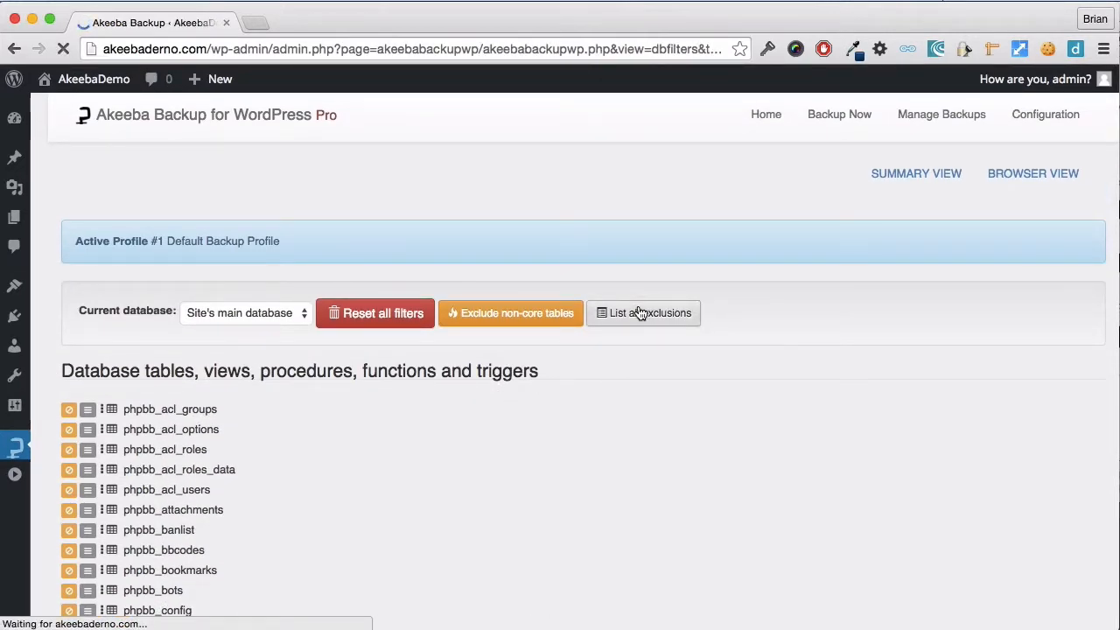
pyautogui.click(644, 311)
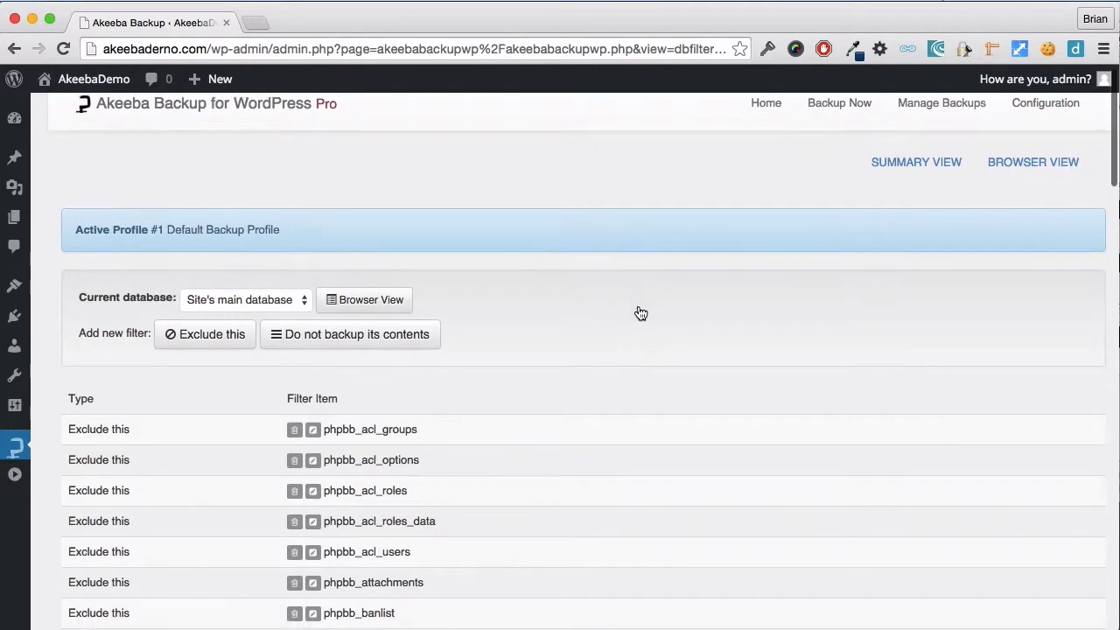
pyautogui.scroll(-3)
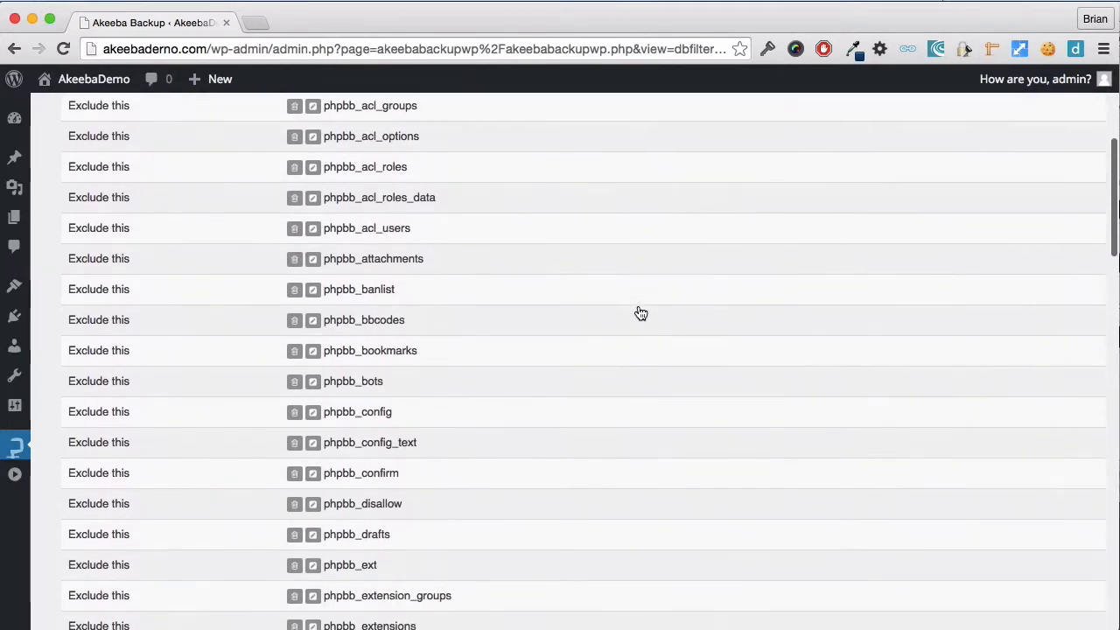
pyautogui.scroll(-3)
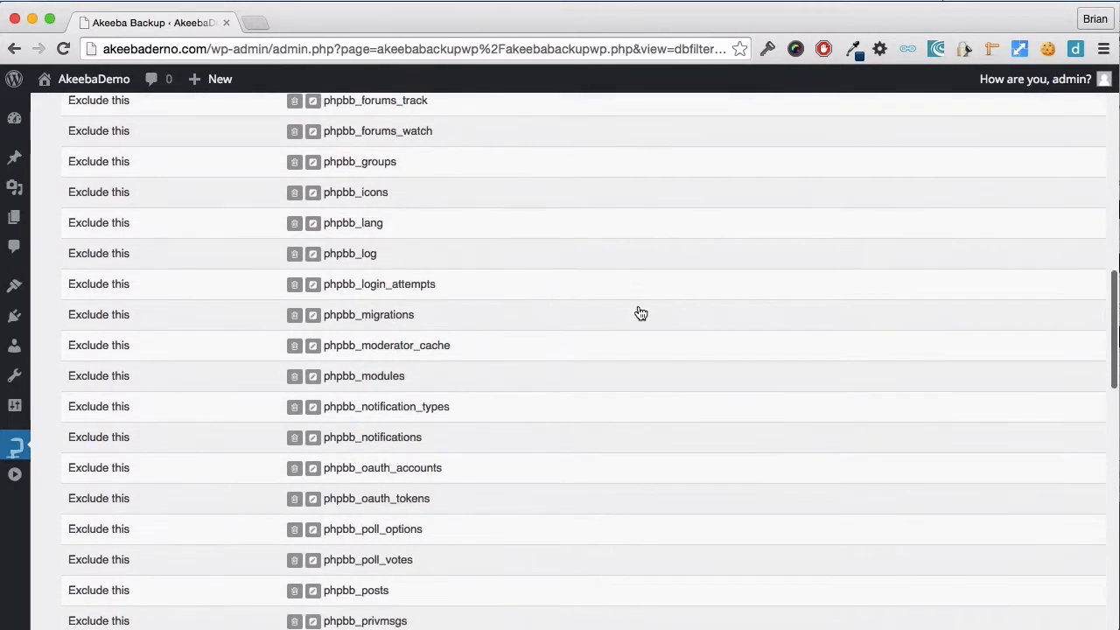
pyautogui.scroll(-3)
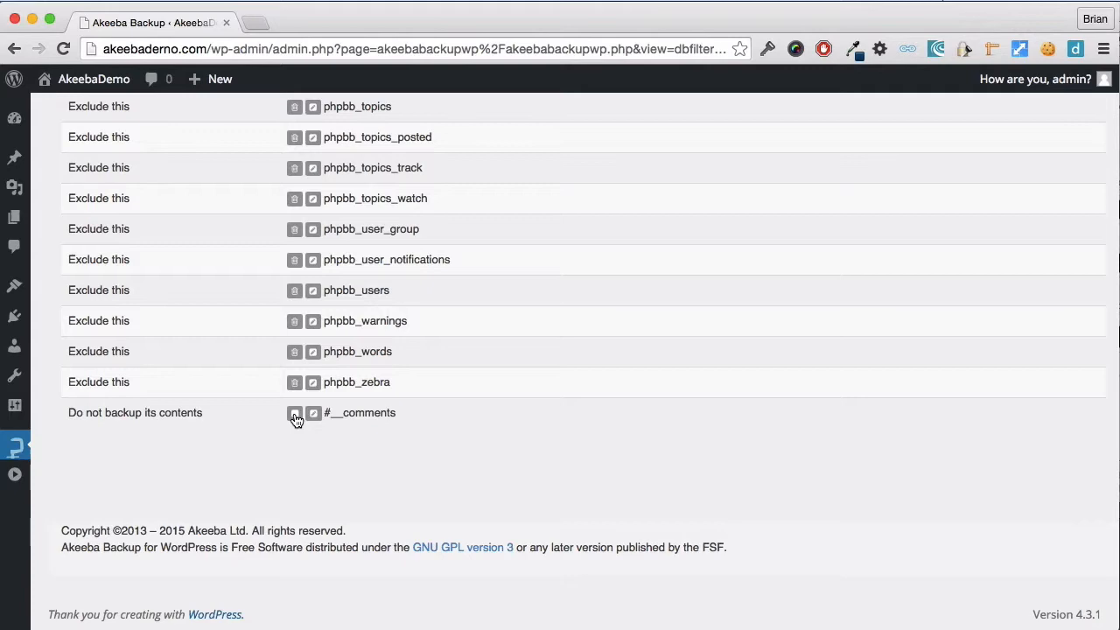
pyautogui.scroll(-3)
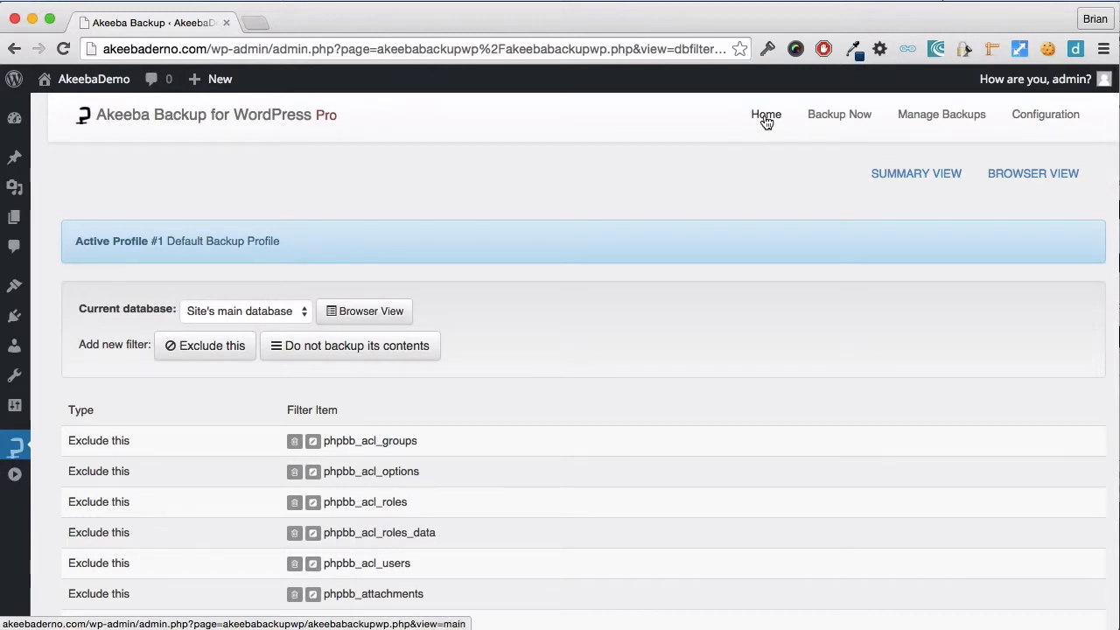
# Return Home to the control panel and locate Files and Directories Exclusion
pyautogui.click(766, 114)
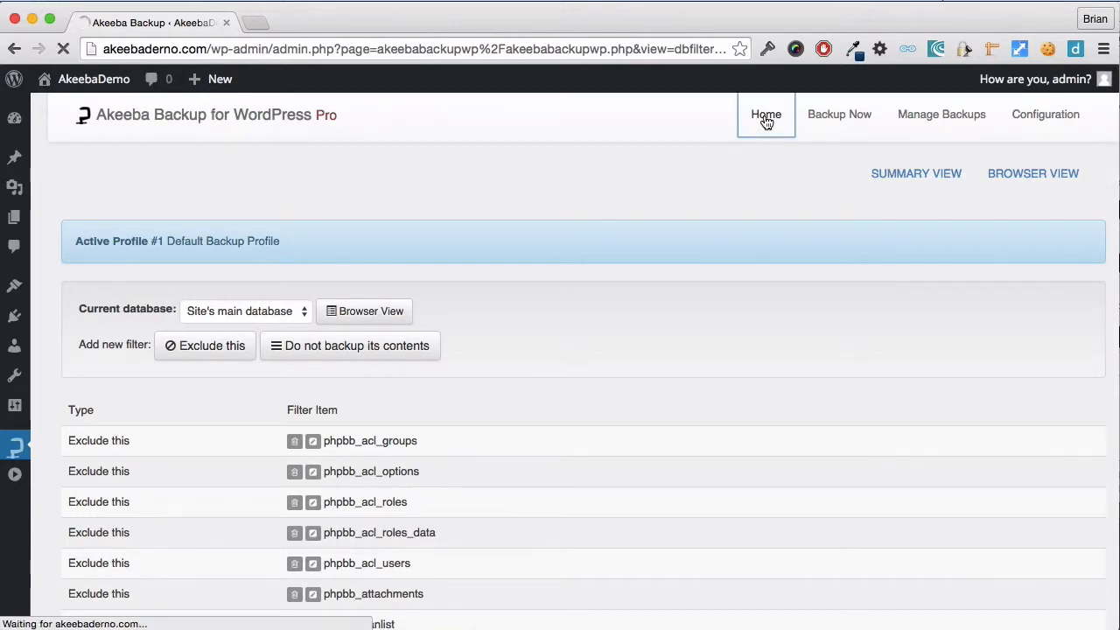
pyautogui.click(766, 113)
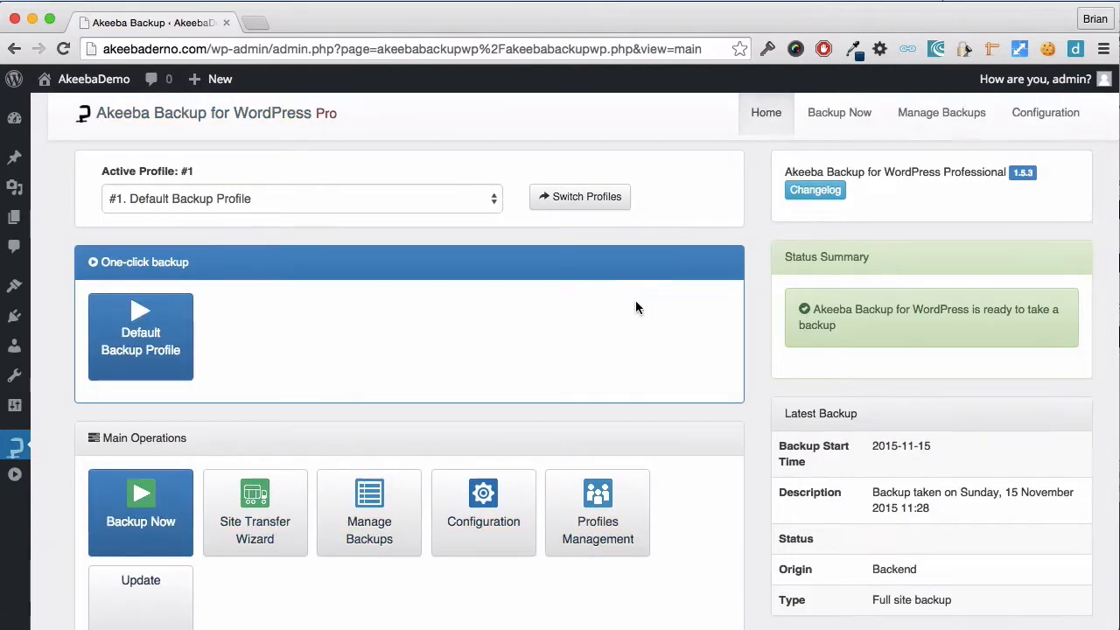
pyautogui.scroll(-3)
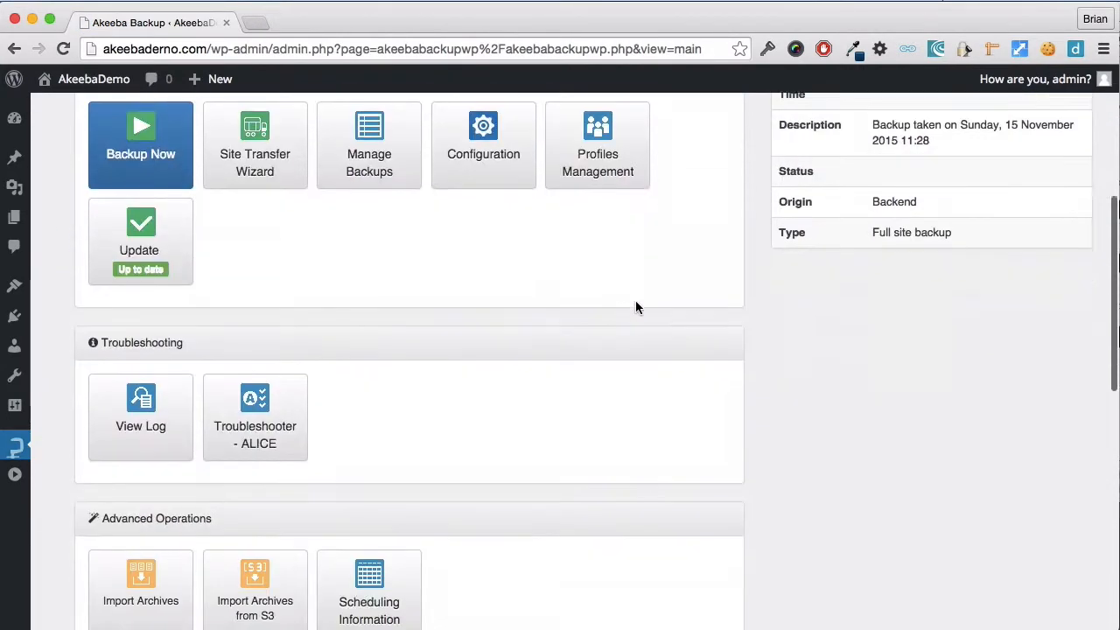
pyautogui.scroll(-3)
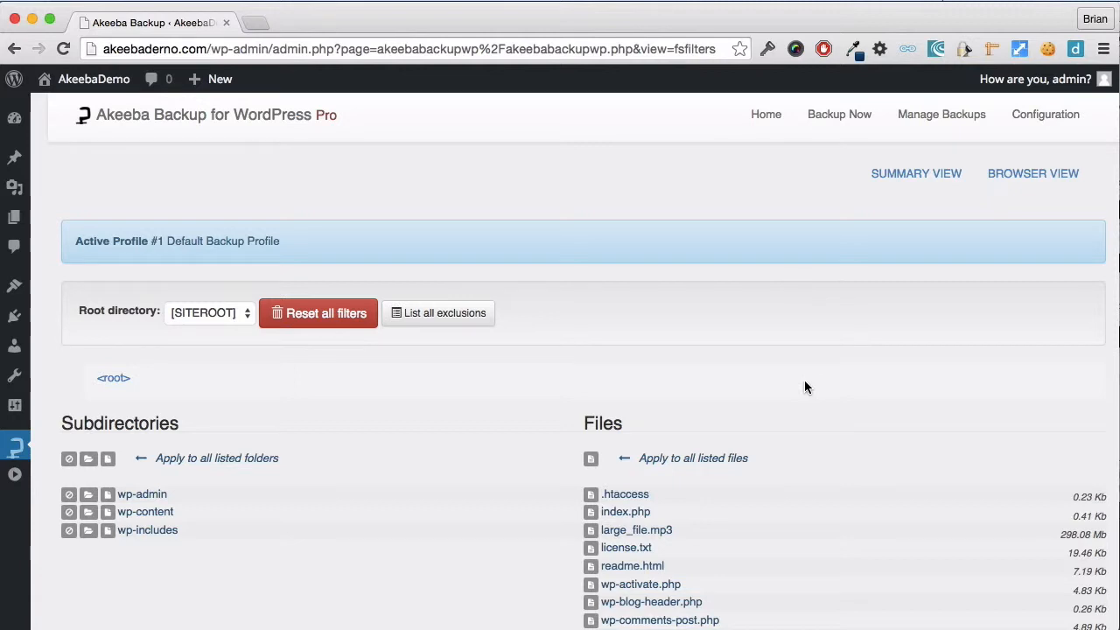
# Exclude large_file.mp3 in the site root from the backup
pyautogui.scroll(-3)
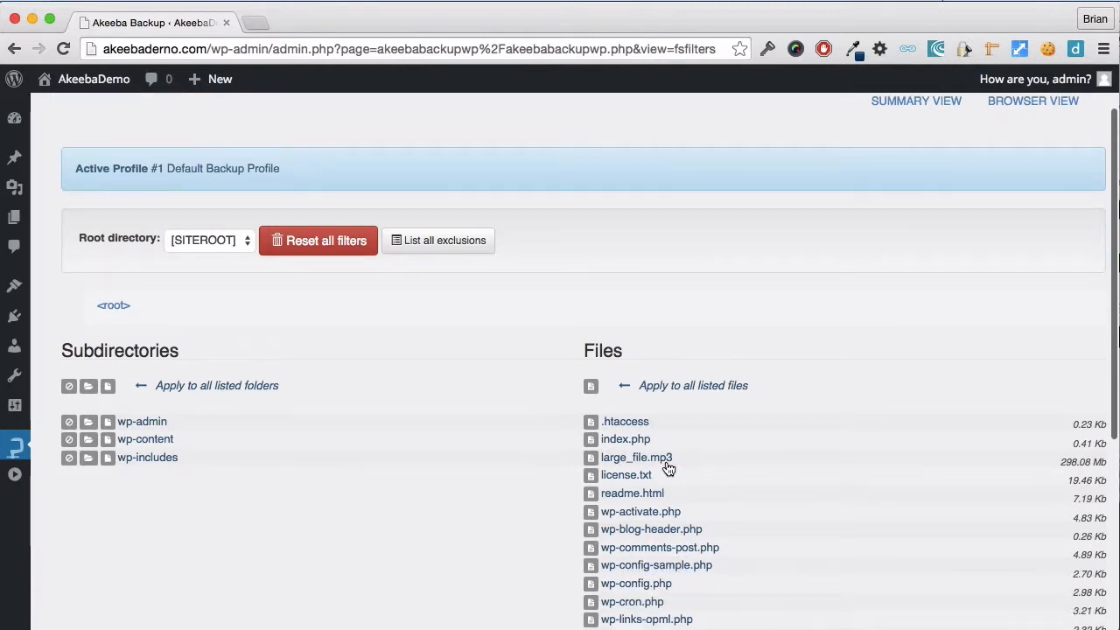
pyautogui.moveTo(668, 469)
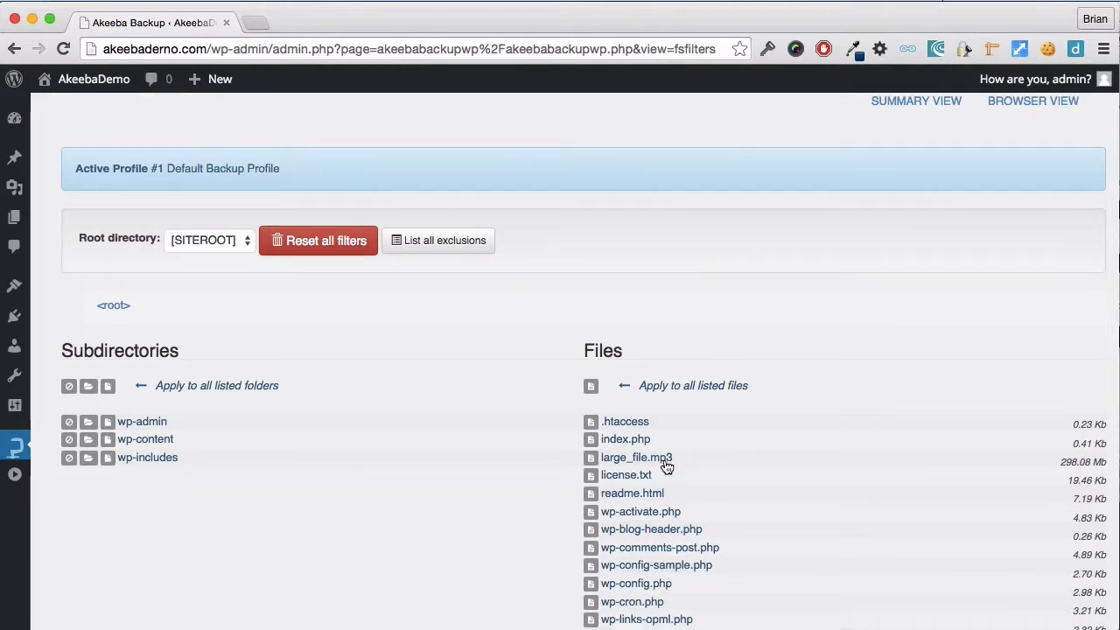
pyautogui.moveTo(599, 469)
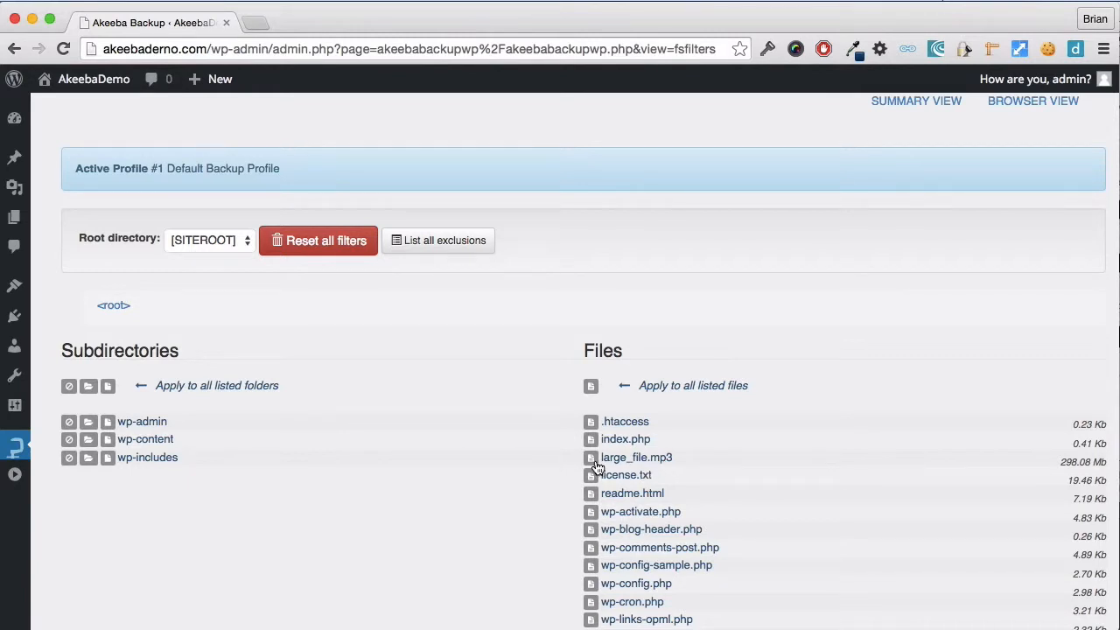
pyautogui.moveTo(592, 457)
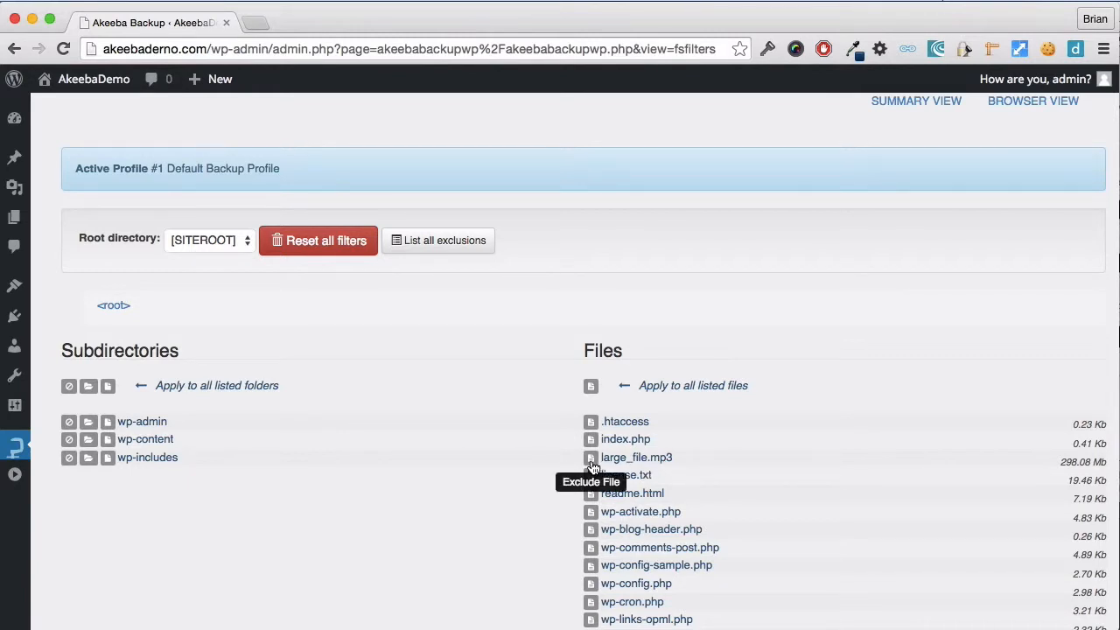
pyautogui.click(592, 457)
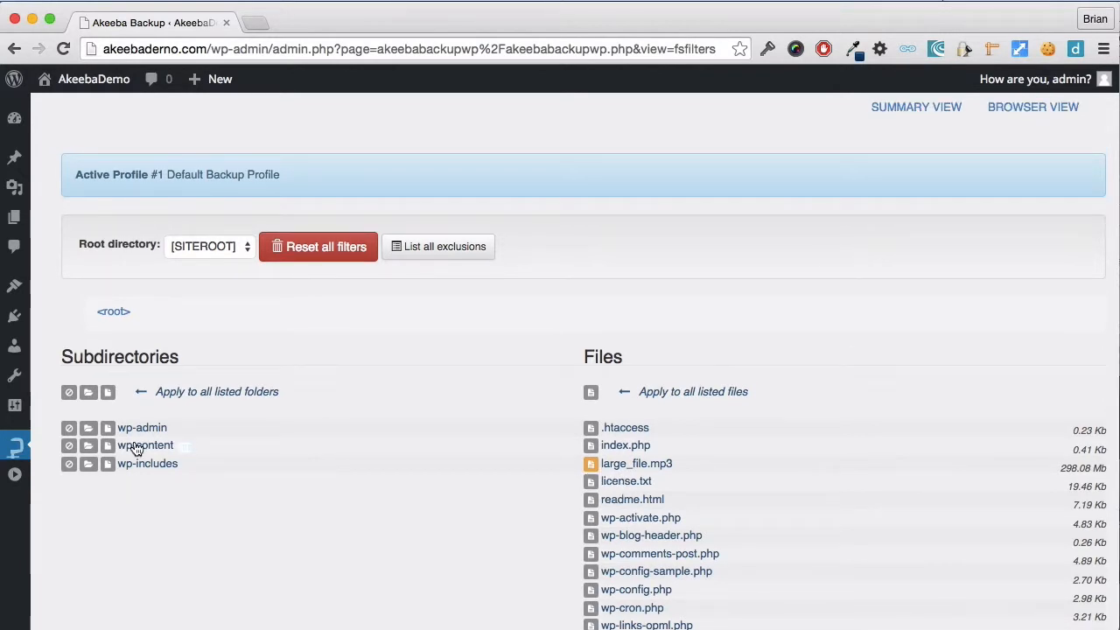
# Inspect wp-content/uploads and its 2015 folder, then exclude the uploads directory from the backup
pyautogui.click(145, 445)
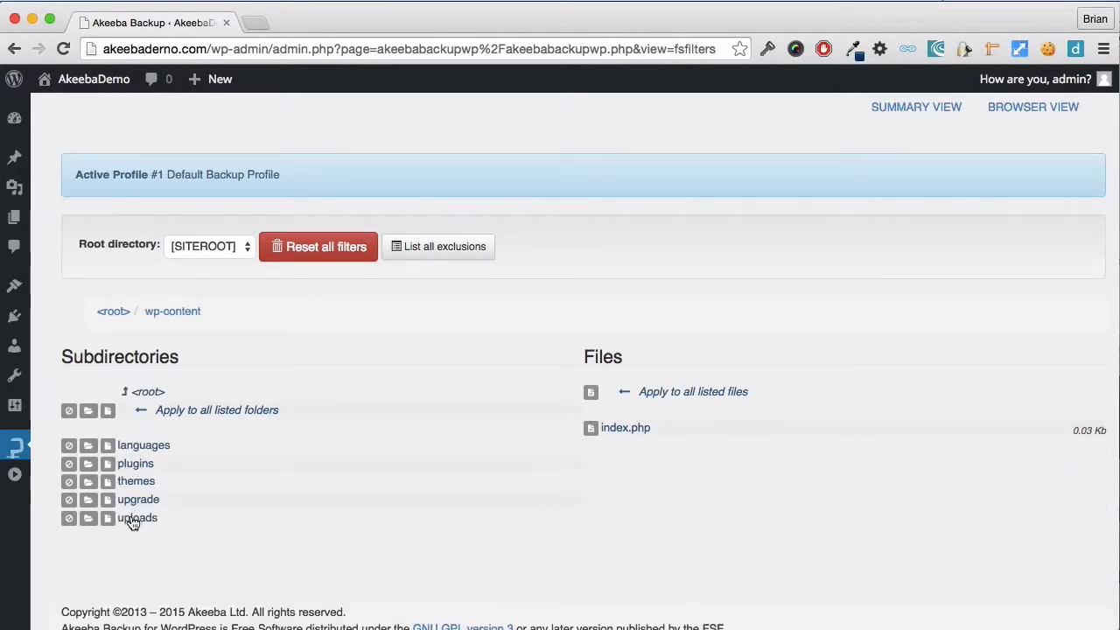
pyautogui.click(137, 518)
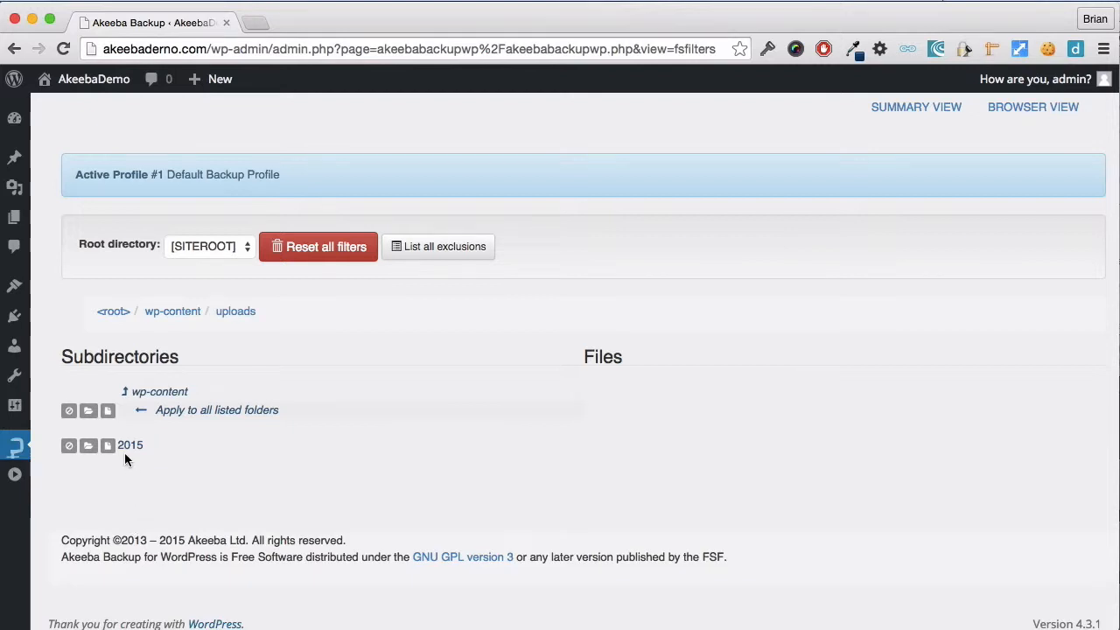
pyautogui.click(129, 444)
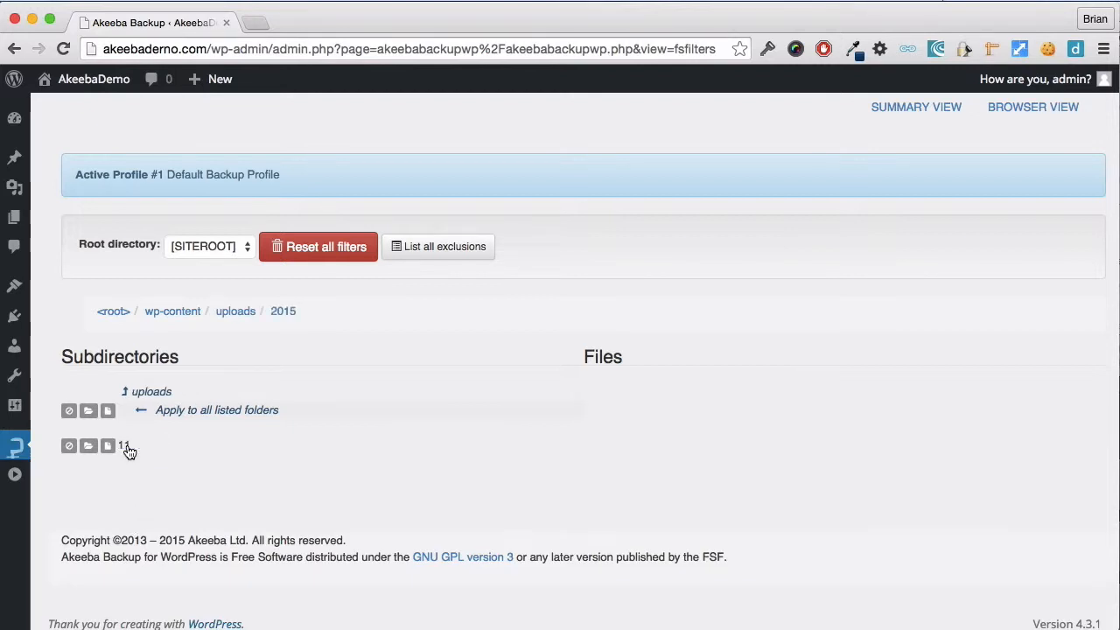
pyautogui.click(128, 446)
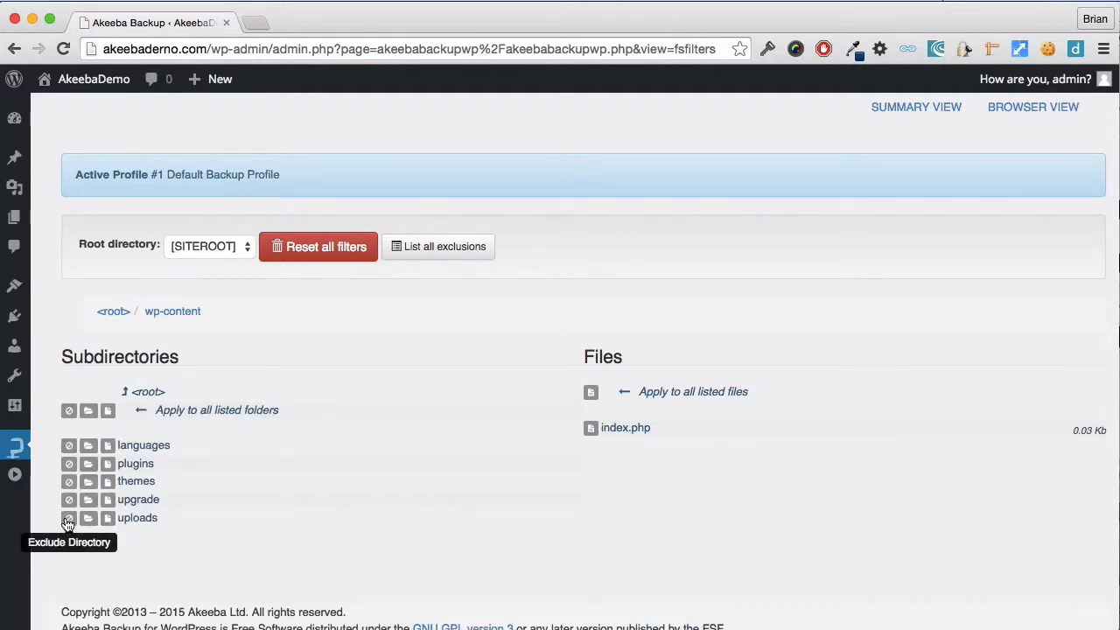
pyautogui.click(68, 517)
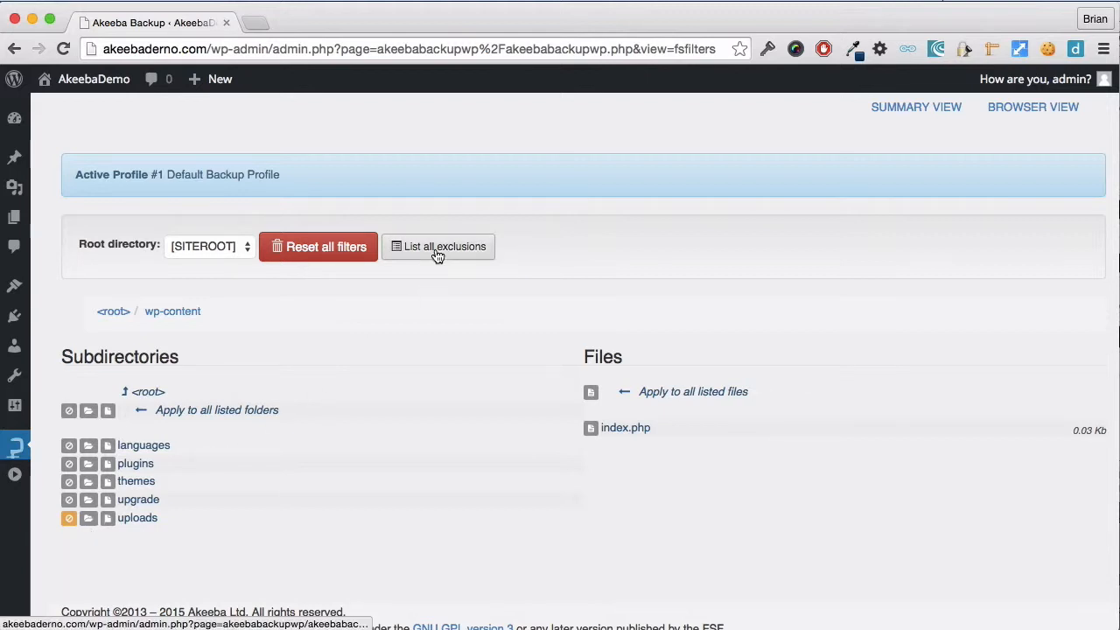
# List all file exclusions confirming uploads and large_file.mp3, then return Home to the control panel
pyautogui.click(437, 245)
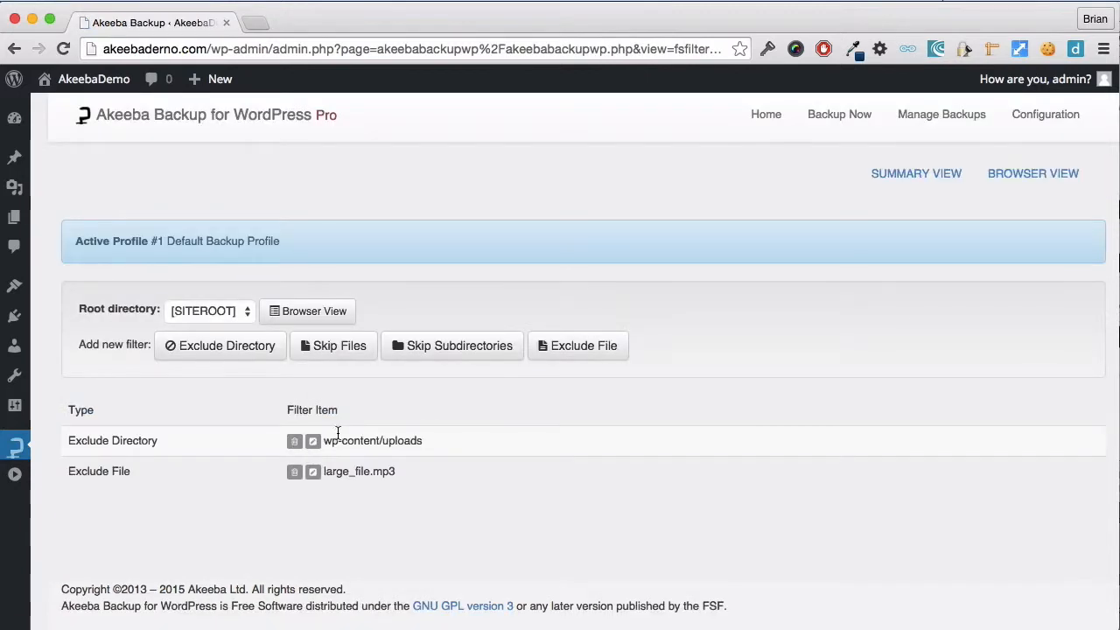
pyautogui.moveTo(357, 431)
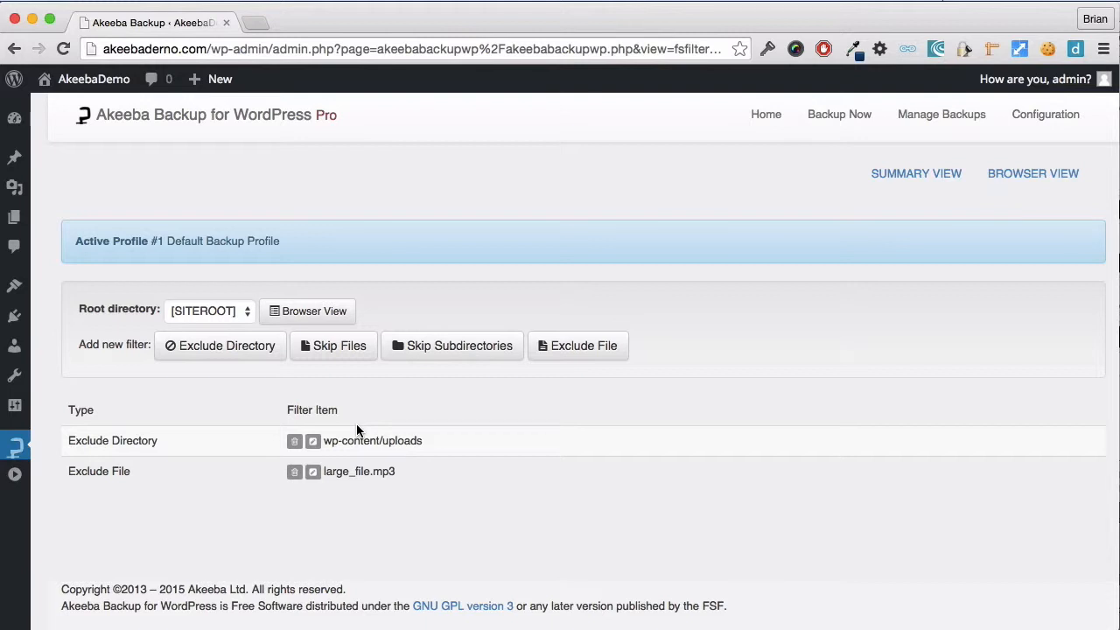
pyautogui.moveTo(388, 419)
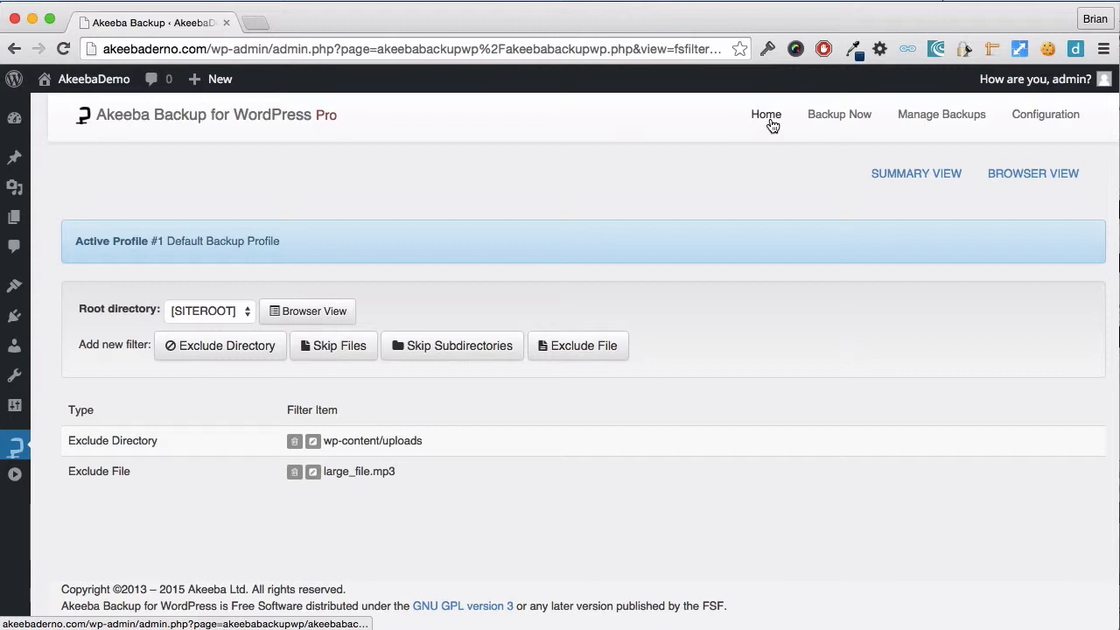
pyautogui.click(766, 113)
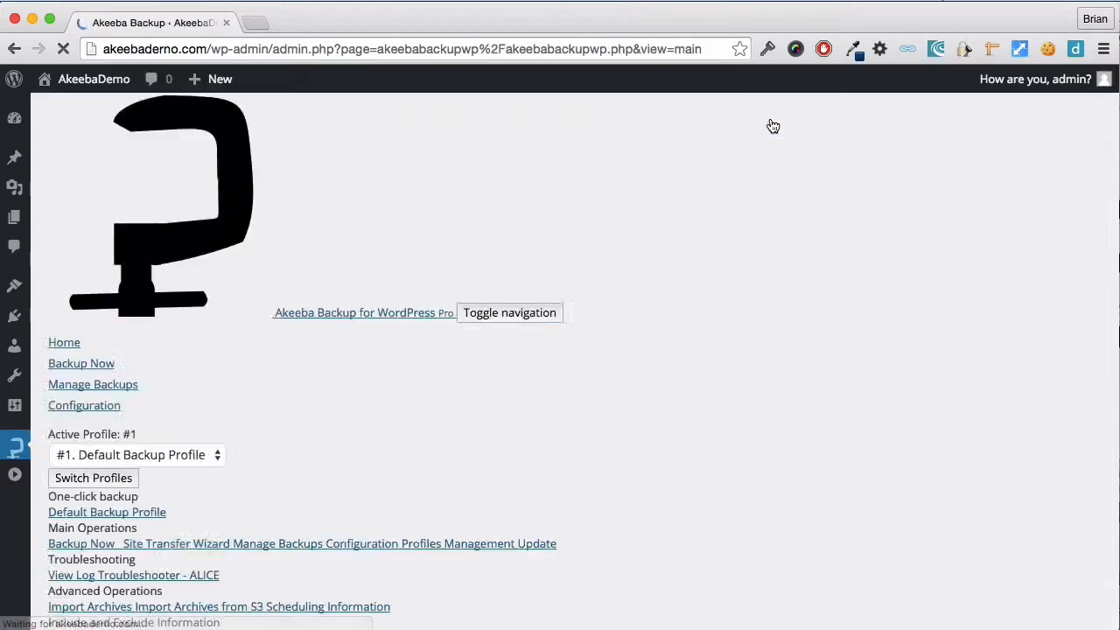